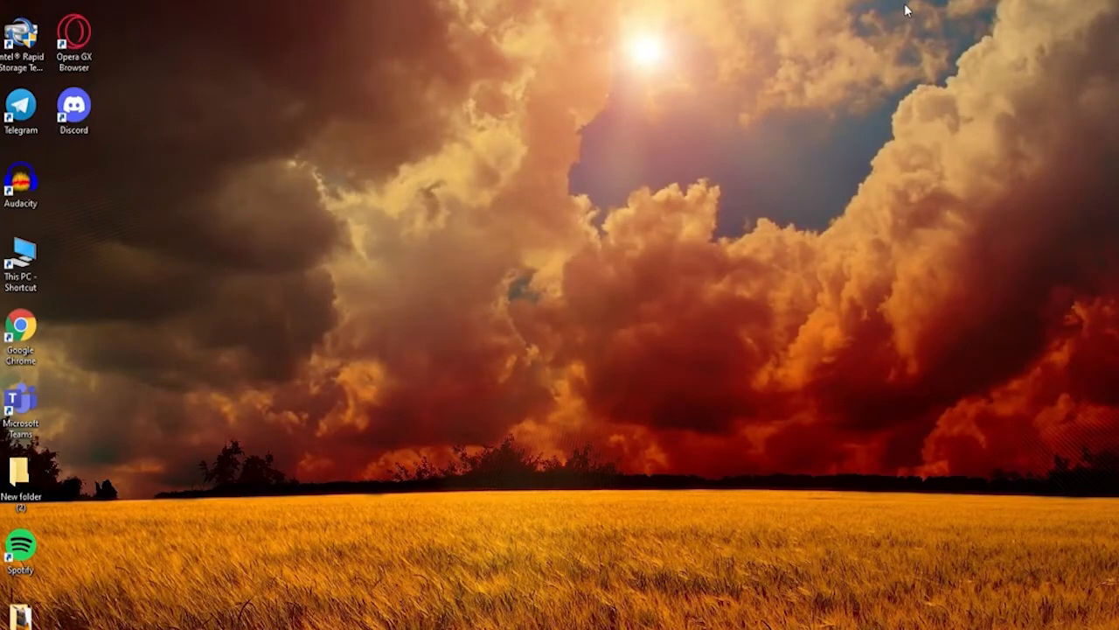
pyautogui.moveTo(725, 149)
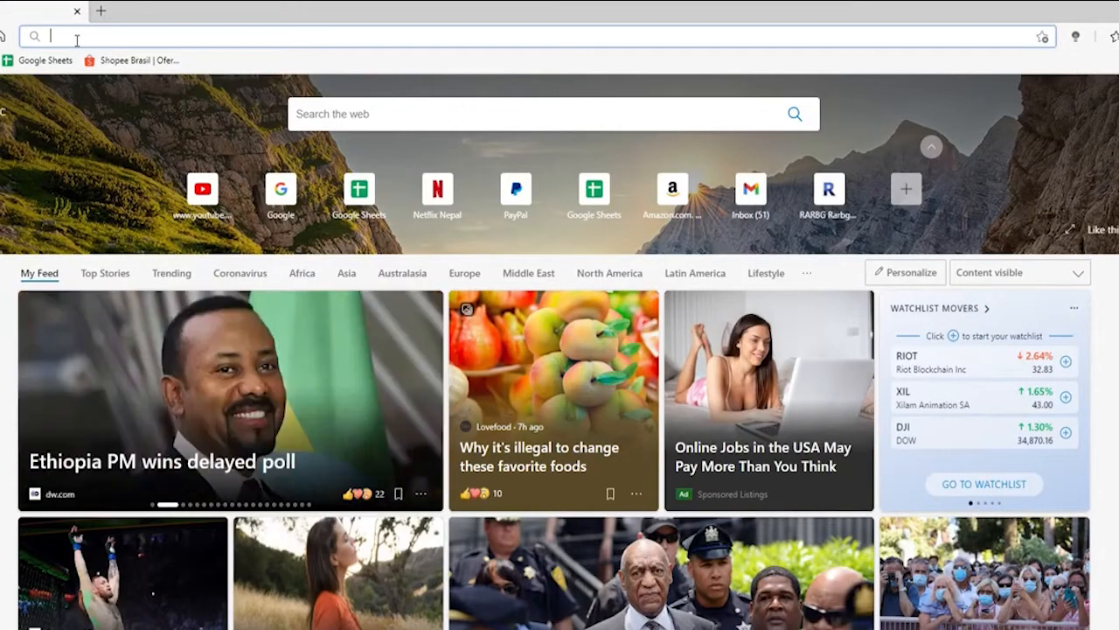
# Load flipgrid.com and select the 'Enter your Join Code' box
pyautogui.write('flipgrid.com')
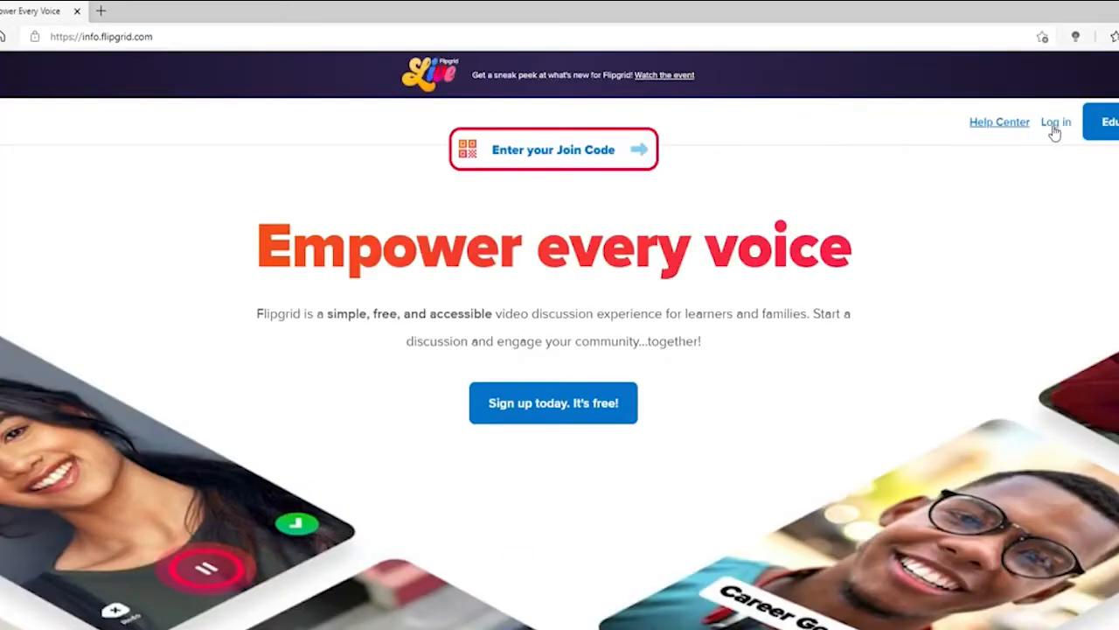
pyautogui.moveTo(671, 330)
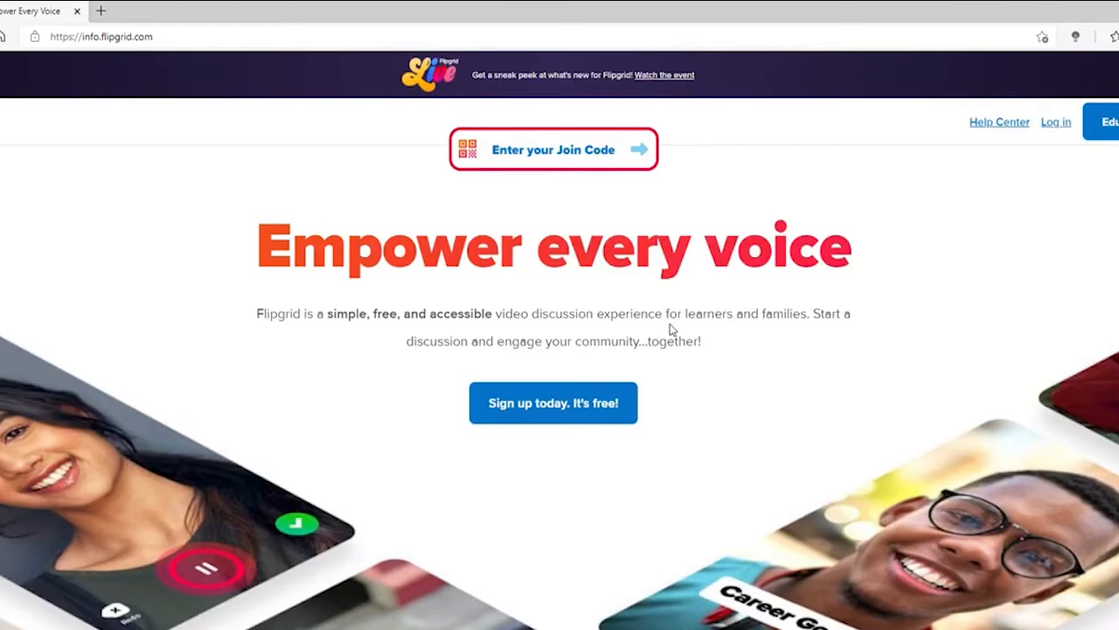
pyautogui.moveTo(534, 148)
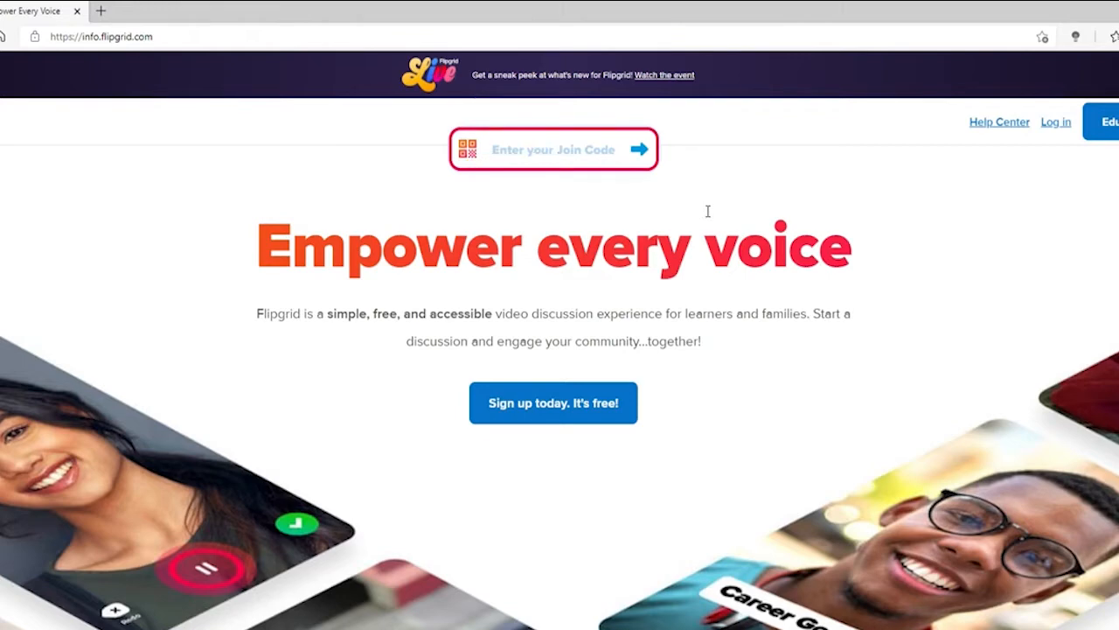
pyautogui.click(553, 148)
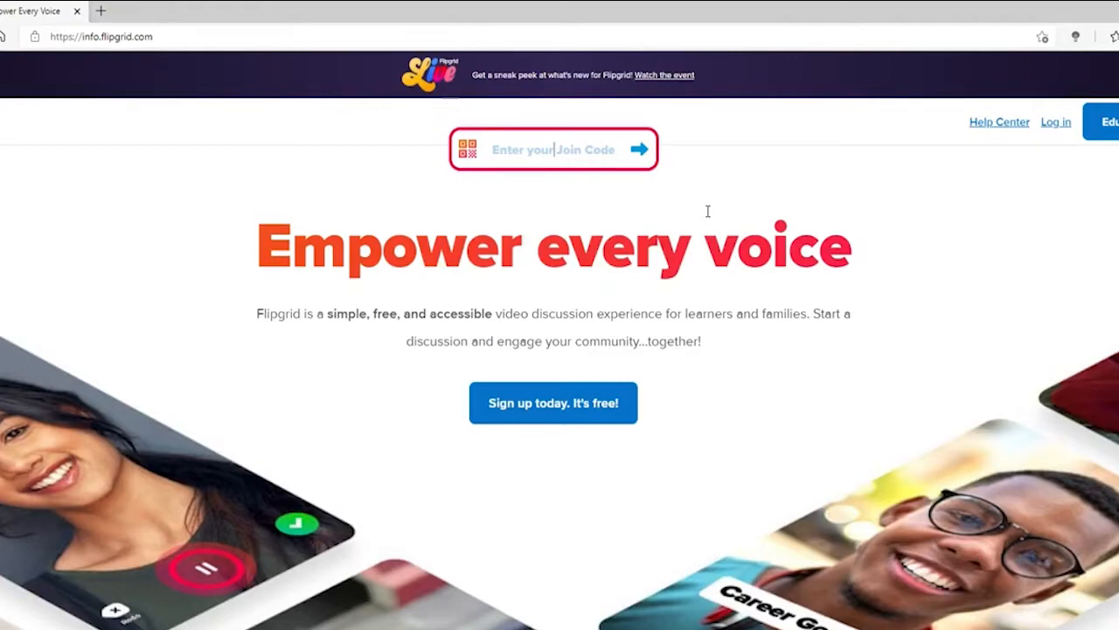
pyautogui.click(166, 12)
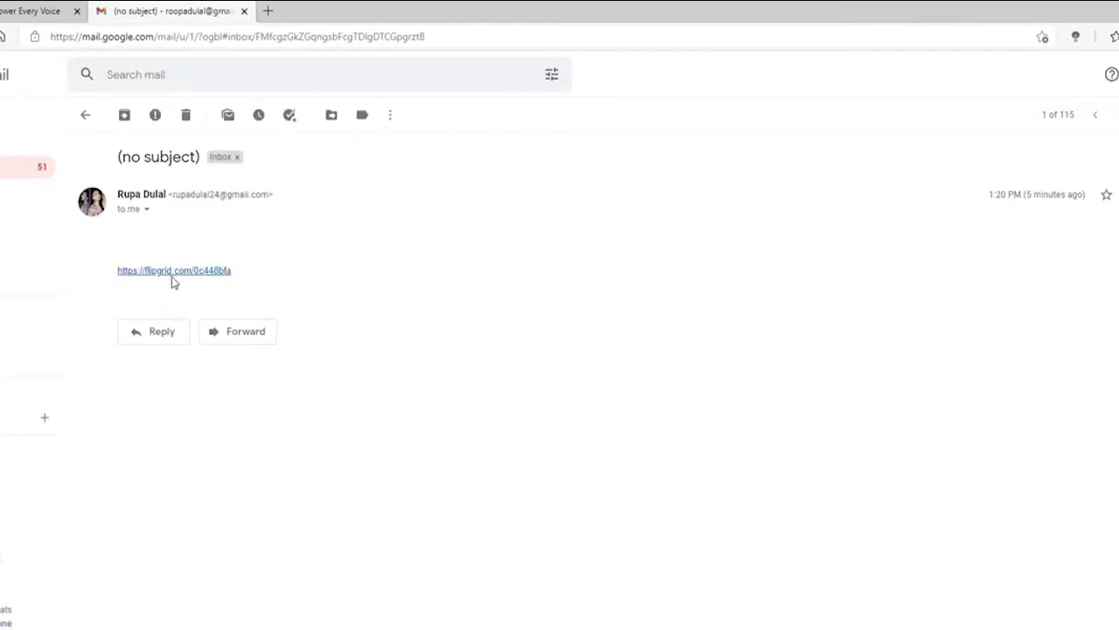
pyautogui.click(172, 270)
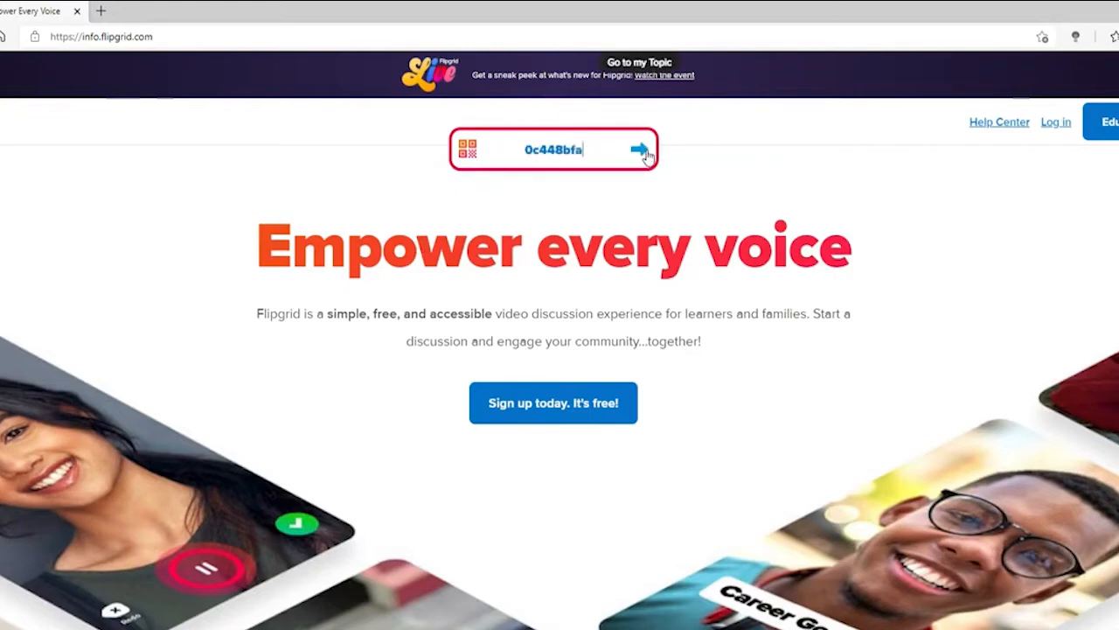
pyautogui.click(638, 147)
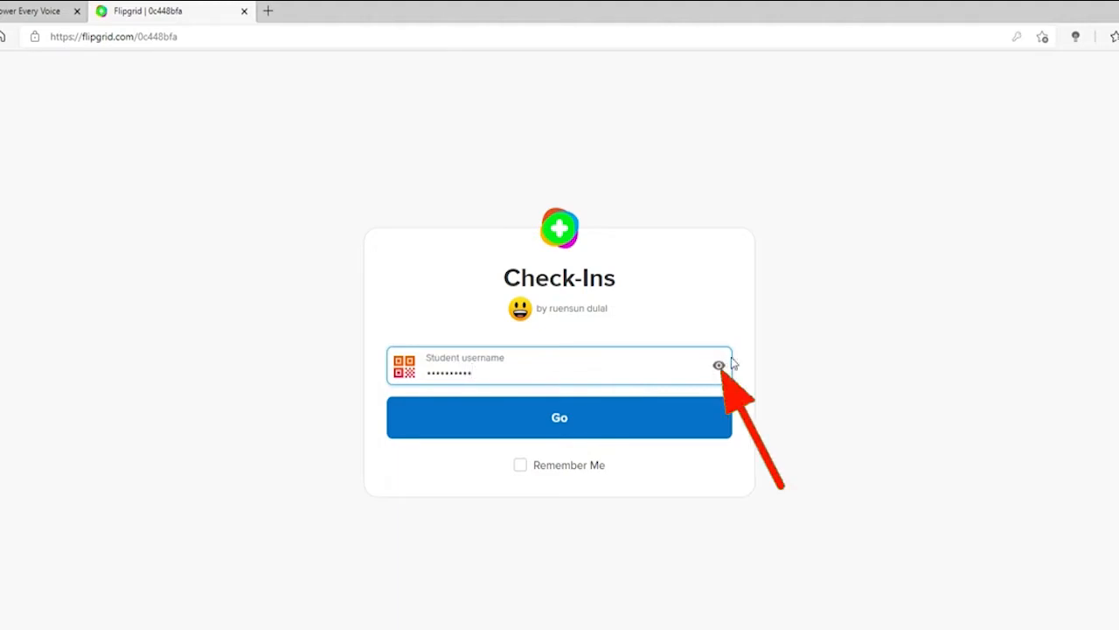
pyautogui.click(559, 418)
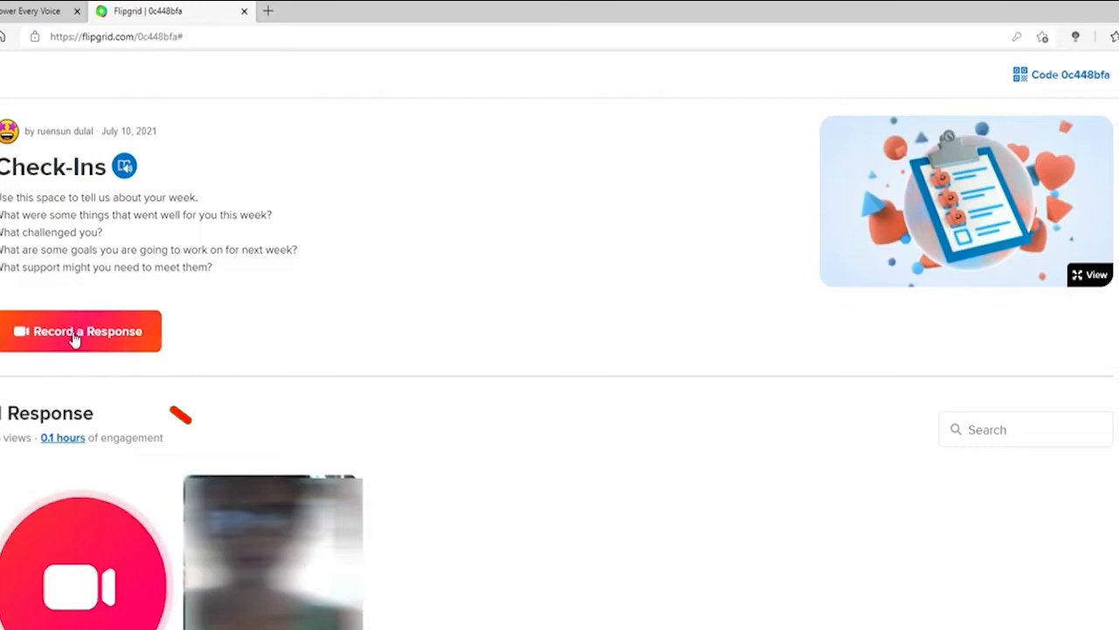
# Record a Check-Ins video response with the Super filter applied
pyautogui.click(81, 330)
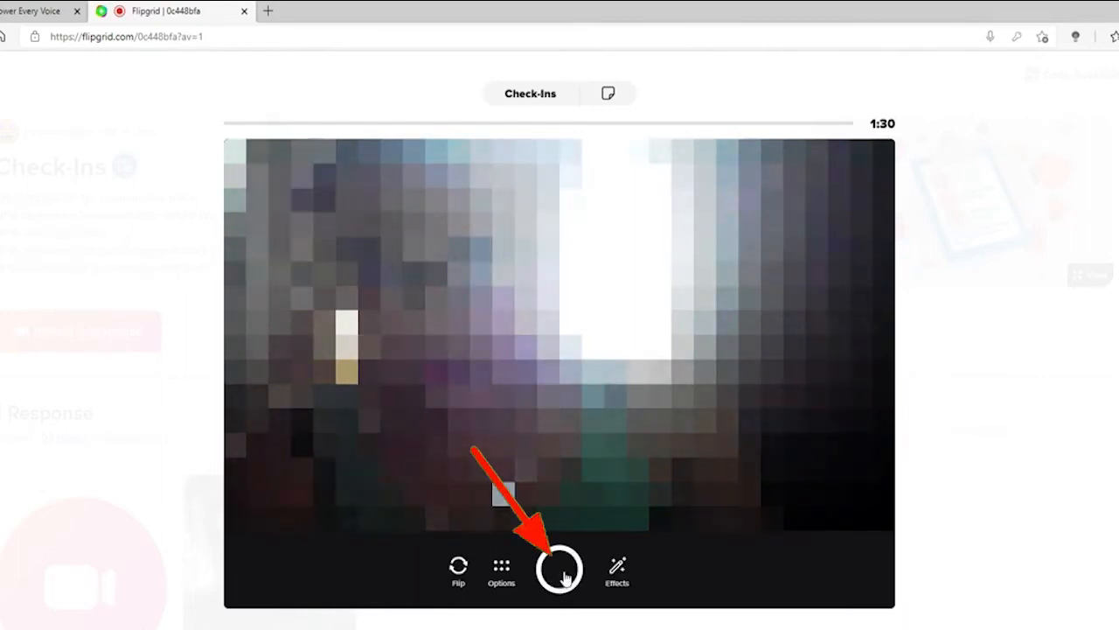
pyautogui.click(554, 568)
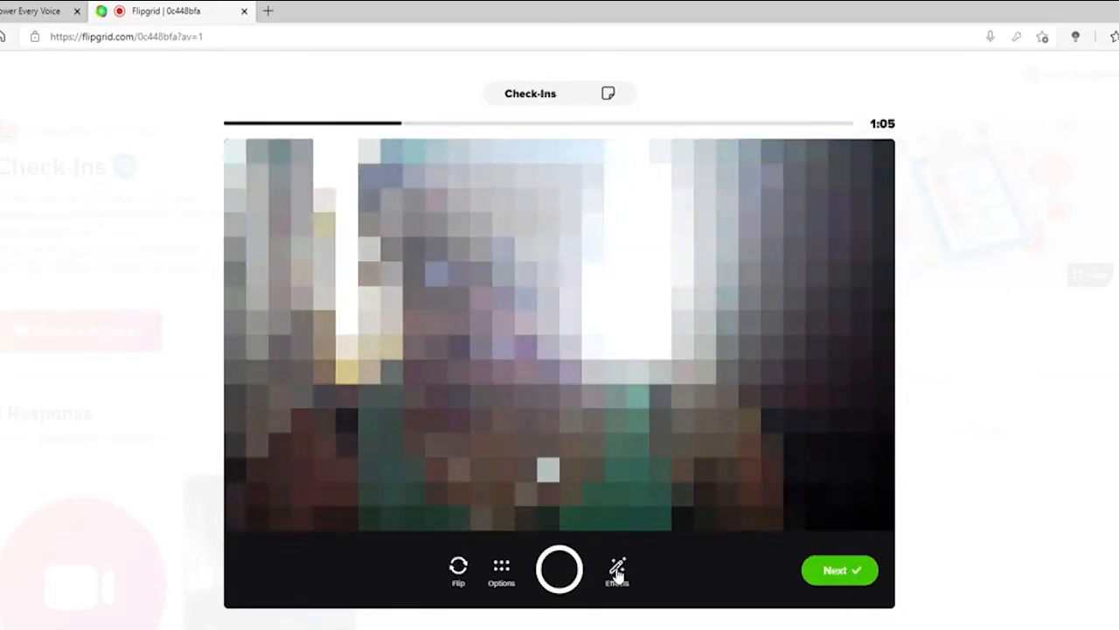
pyautogui.click(617, 571)
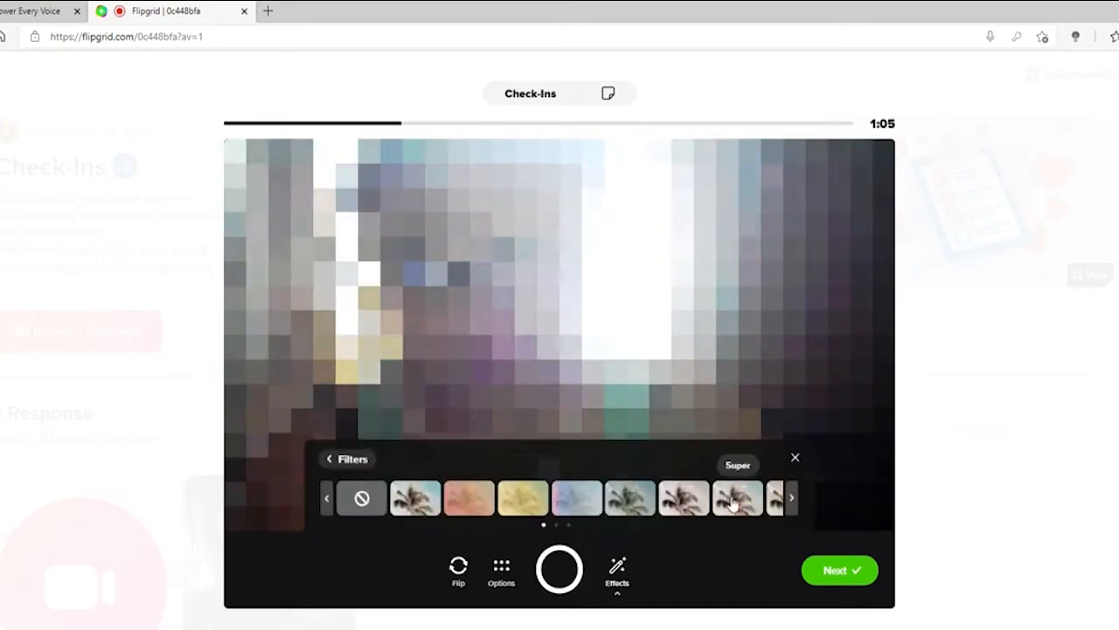
pyautogui.click(794, 457)
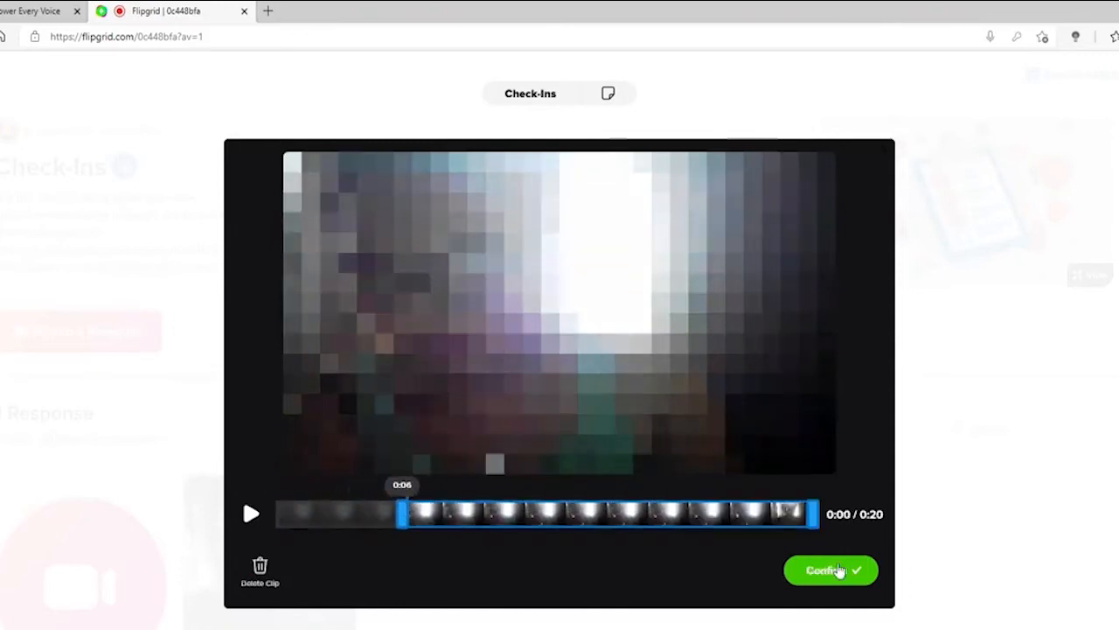
# Confirm the trimmed clip, check the display name, and submit the response
pyautogui.click(831, 569)
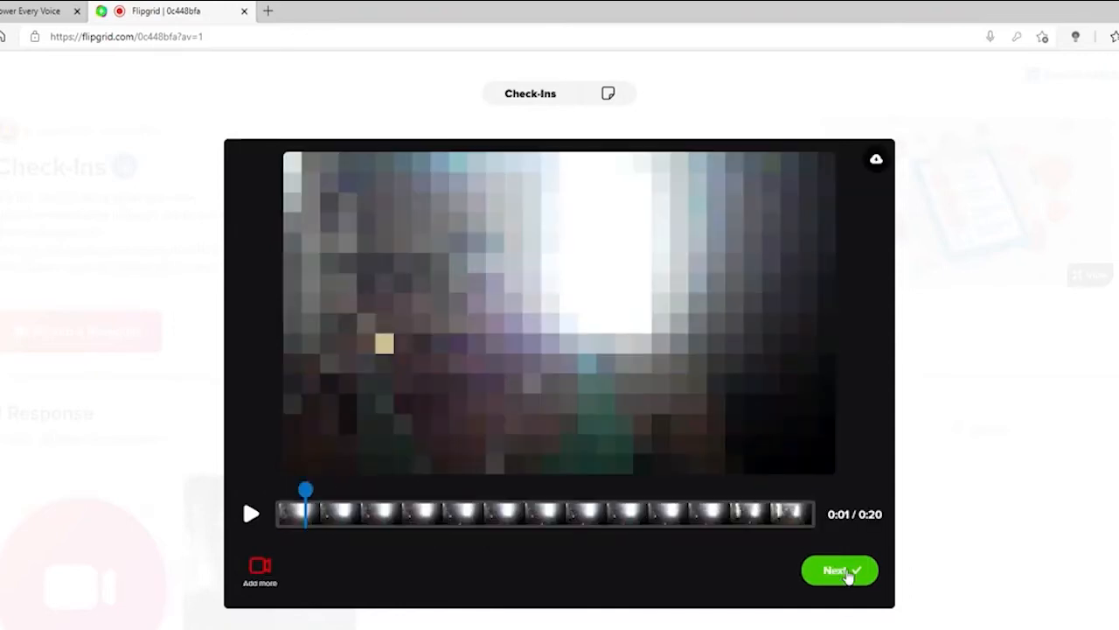
pyautogui.click(840, 569)
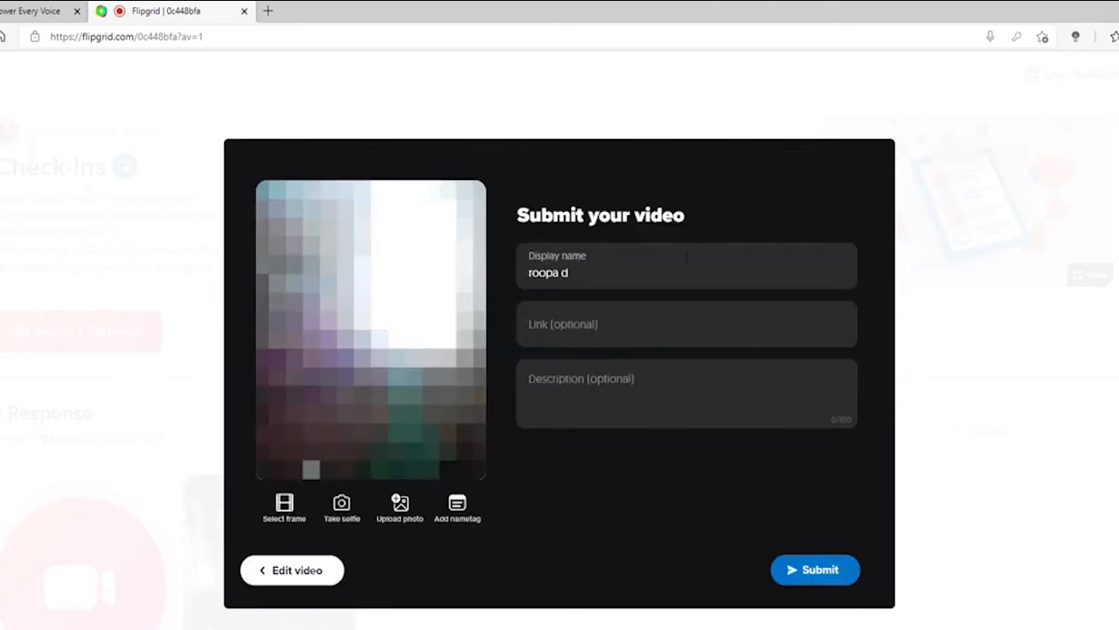
pyautogui.moveTo(341, 358)
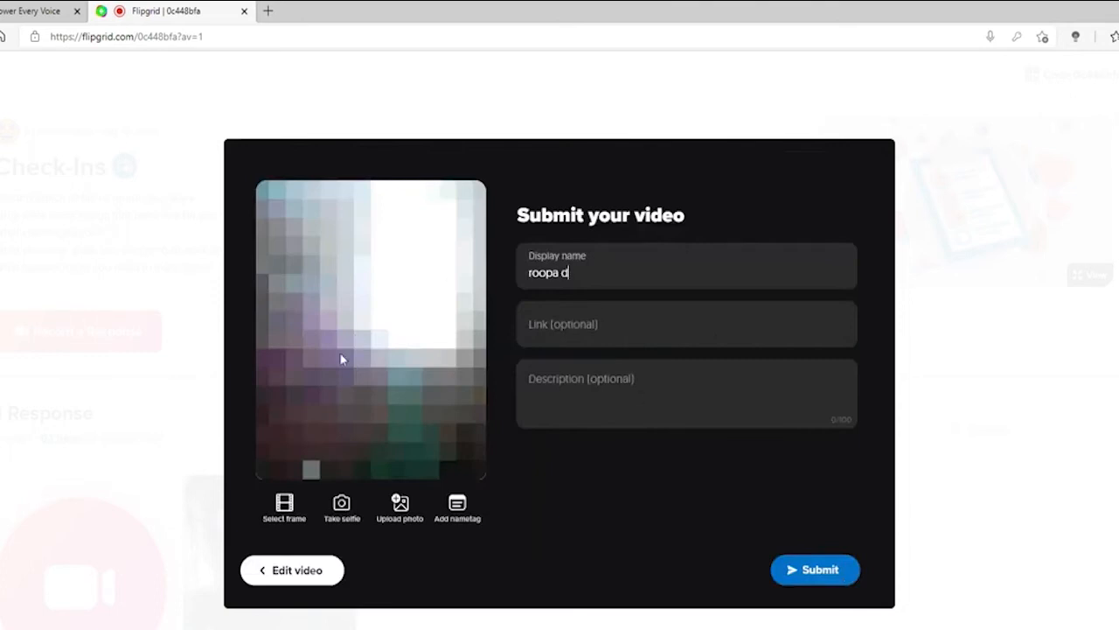
pyautogui.moveTo(454, 526)
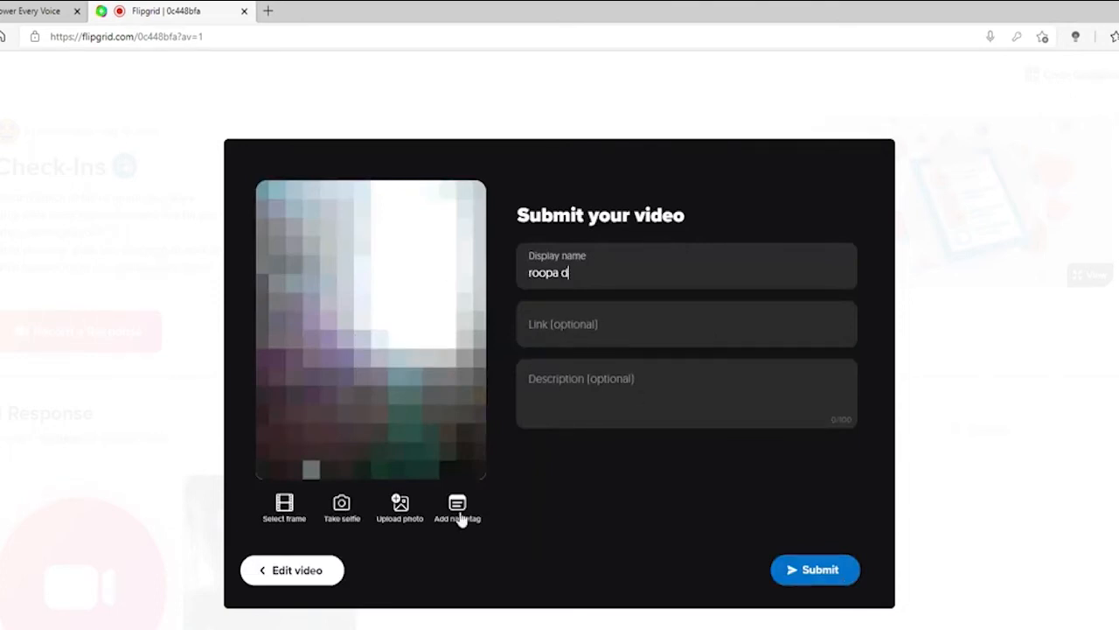
pyautogui.click(686, 324)
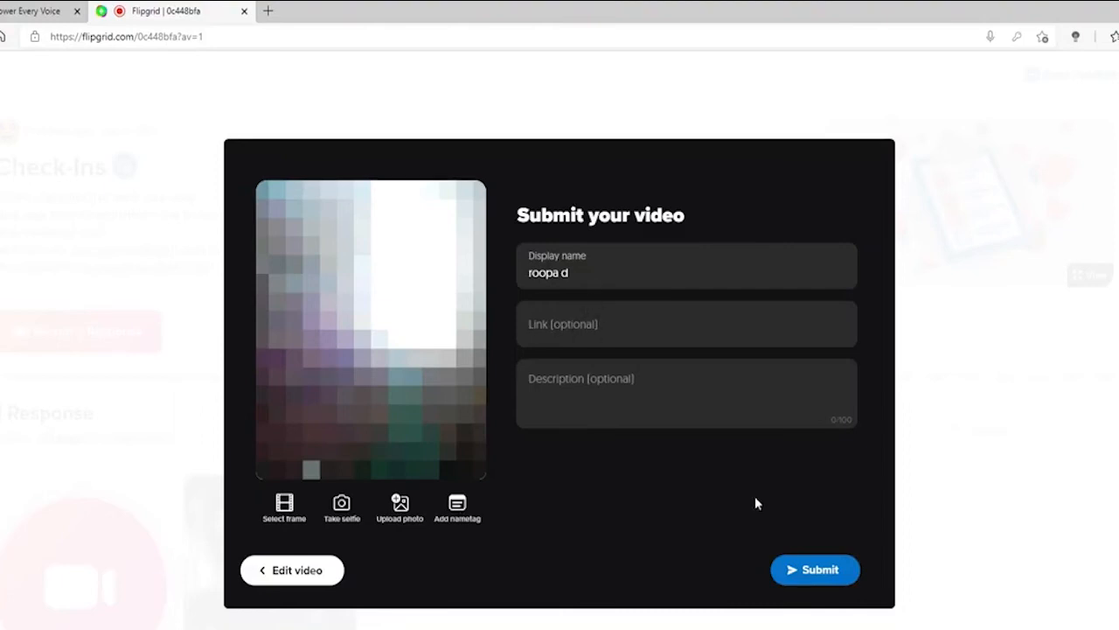
pyautogui.click(814, 568)
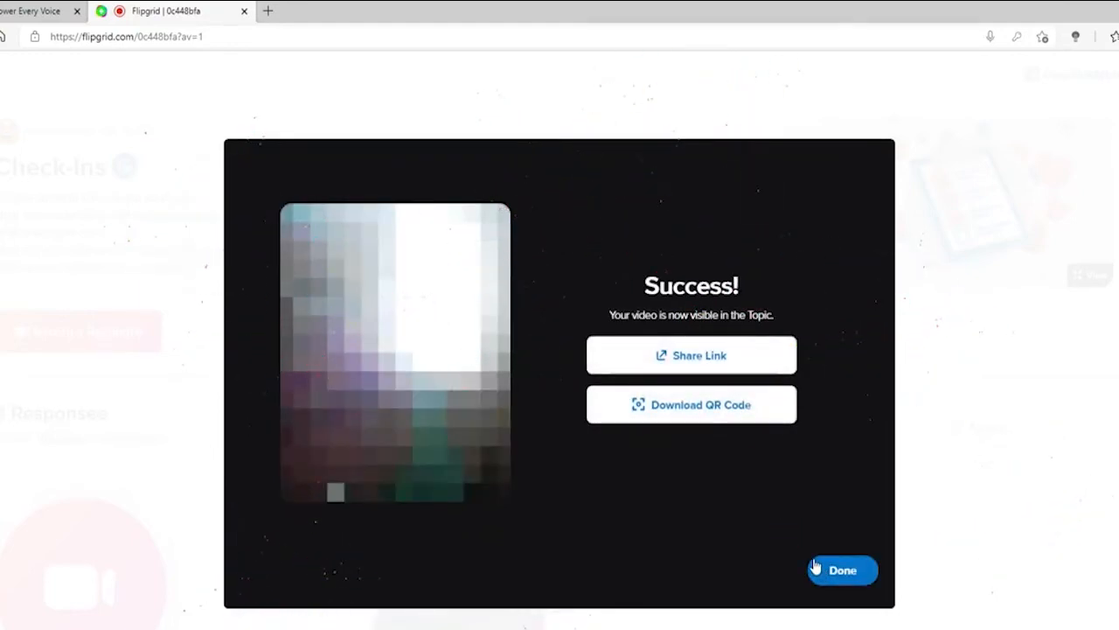
pyautogui.moveTo(817, 565)
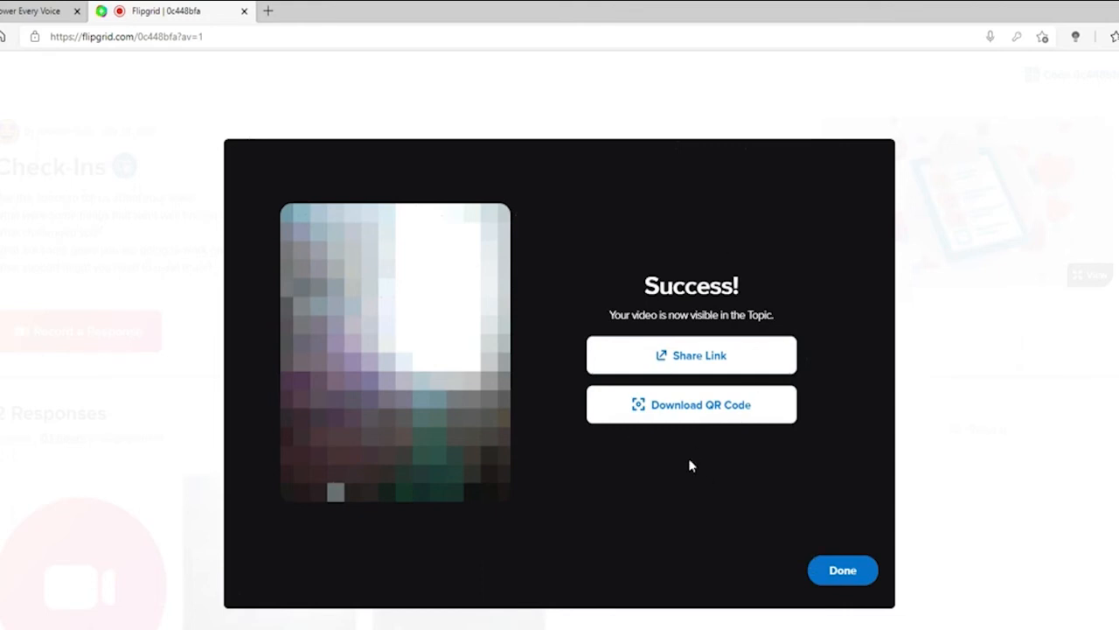
pyautogui.moveTo(705, 356)
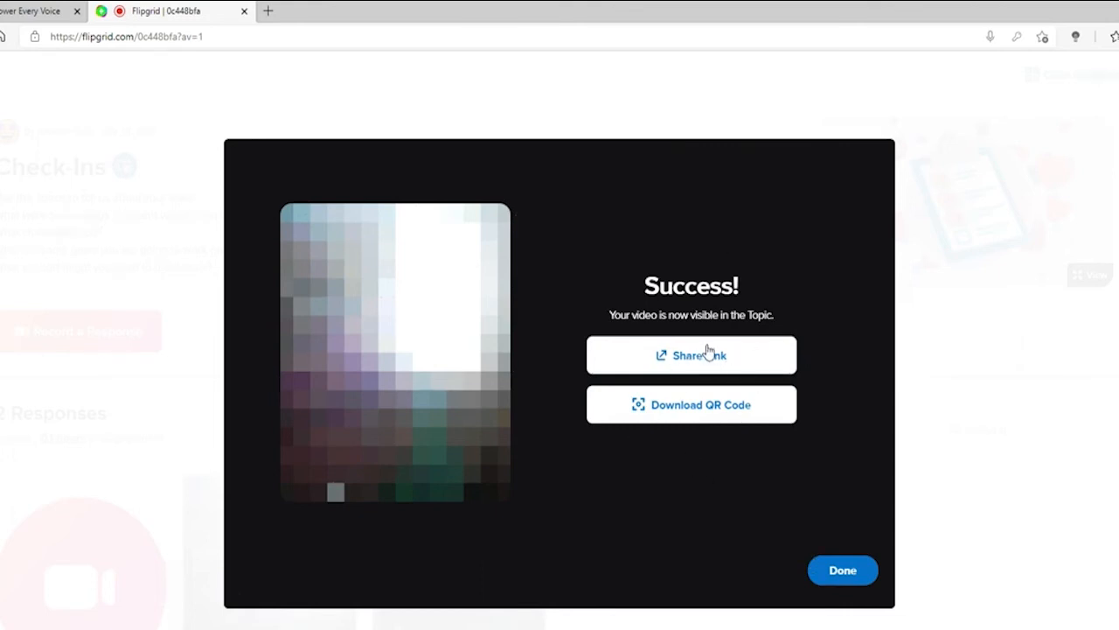
# Close the Success! dialog with Done to view the topic's 2 responses
pyautogui.click(842, 569)
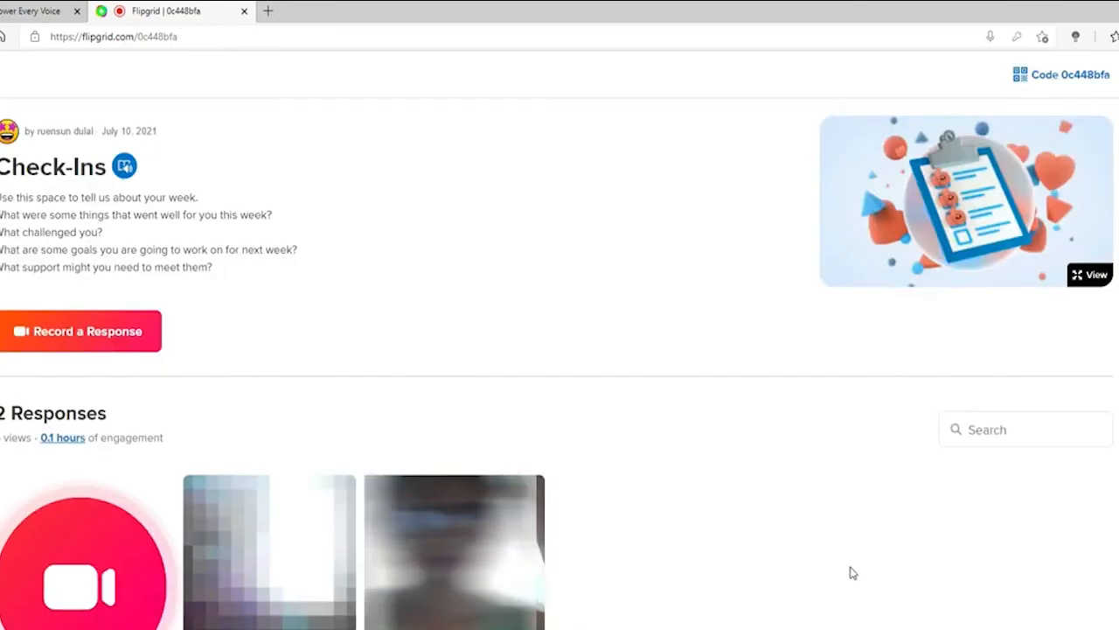
pyautogui.scroll(-3)
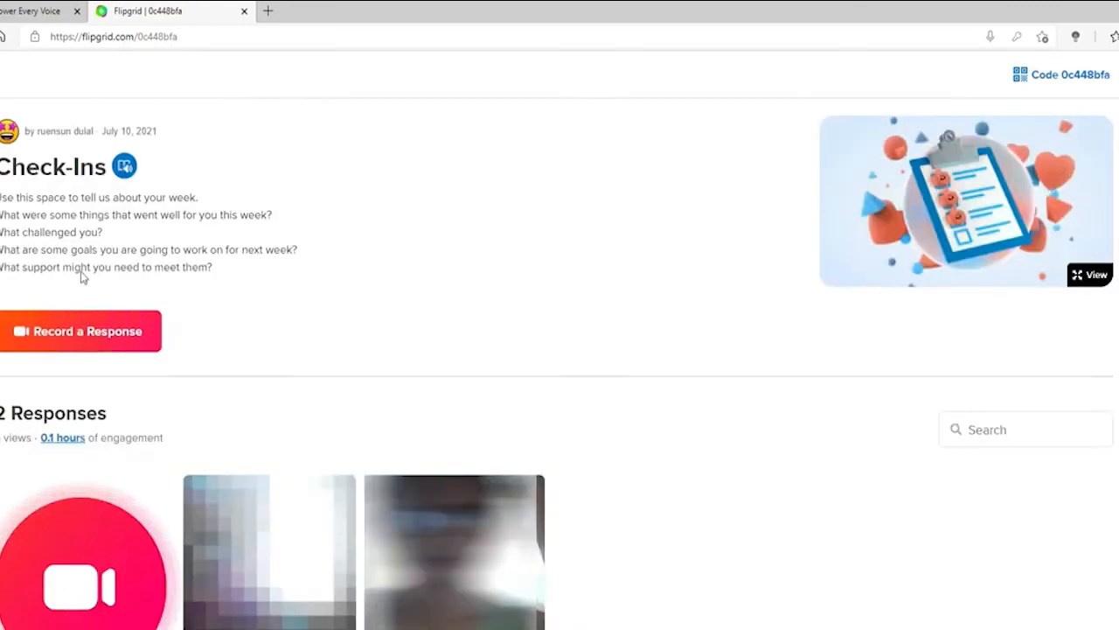
pyautogui.scroll(-3)
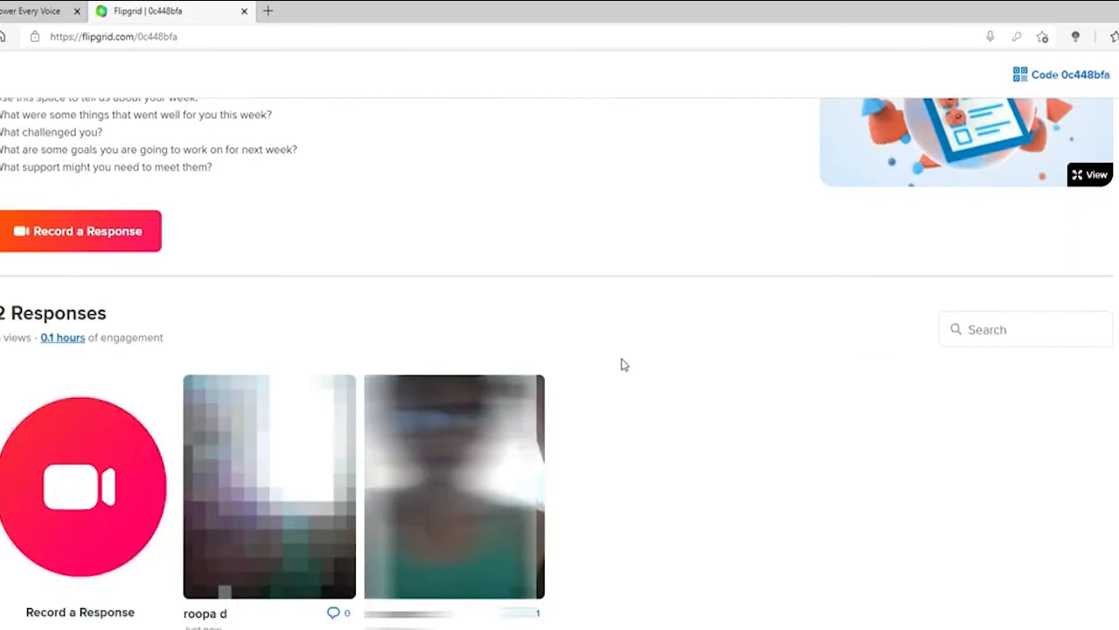